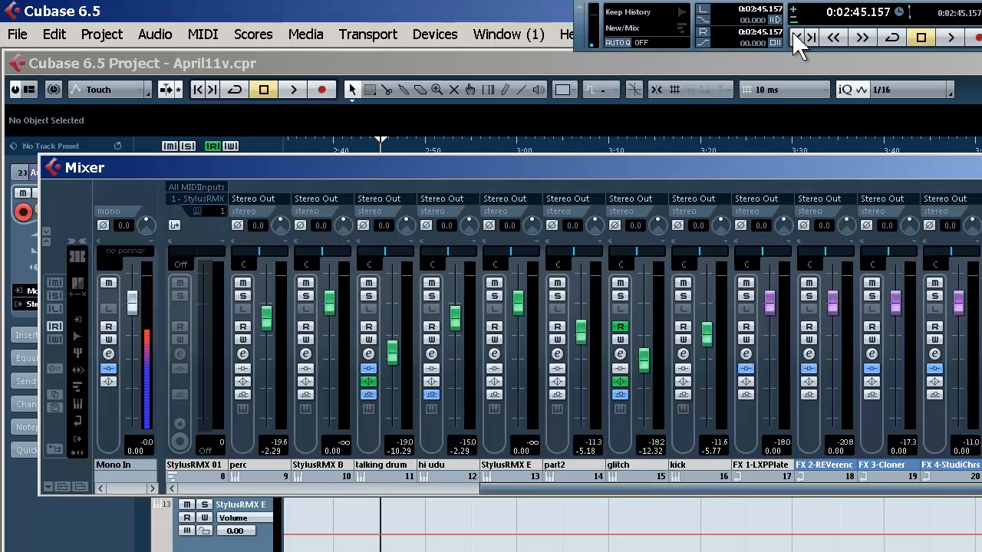
# - Show the violin channel settings with its REVerence and Cloner effect sends
pyautogui.click(292, 90)
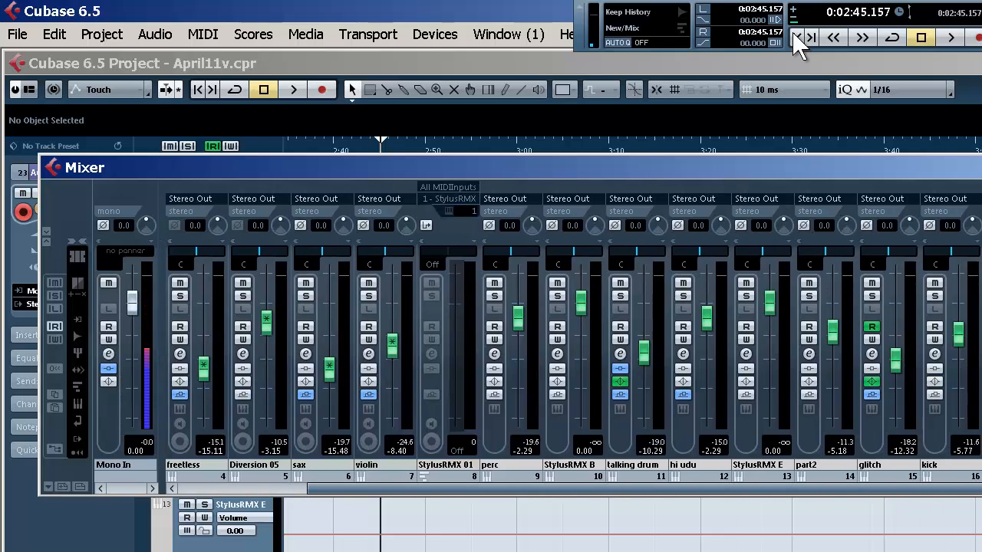
pyautogui.hscroll(-3)
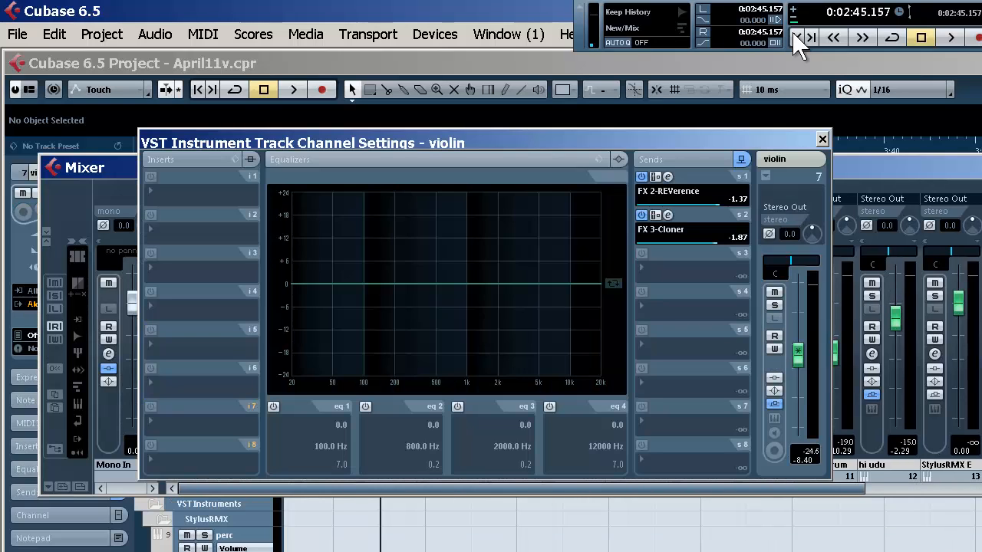
# - Put a MultibandCompressor in Stereo Out insert slot 1
pyautogui.click(667, 191)
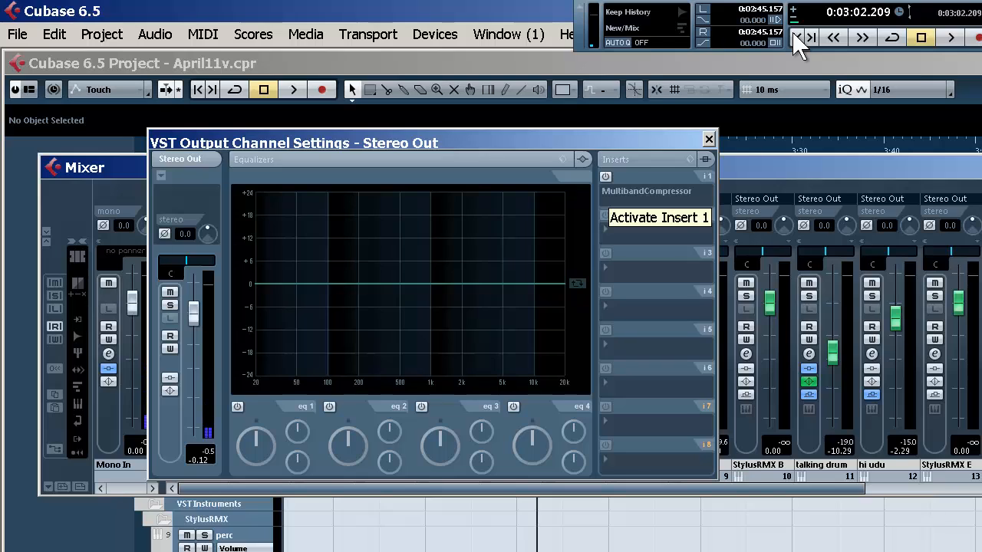
# - Activate the Ballad Master MultibandCompressor on insert 1 and show its four-band editor
pyautogui.click(658, 217)
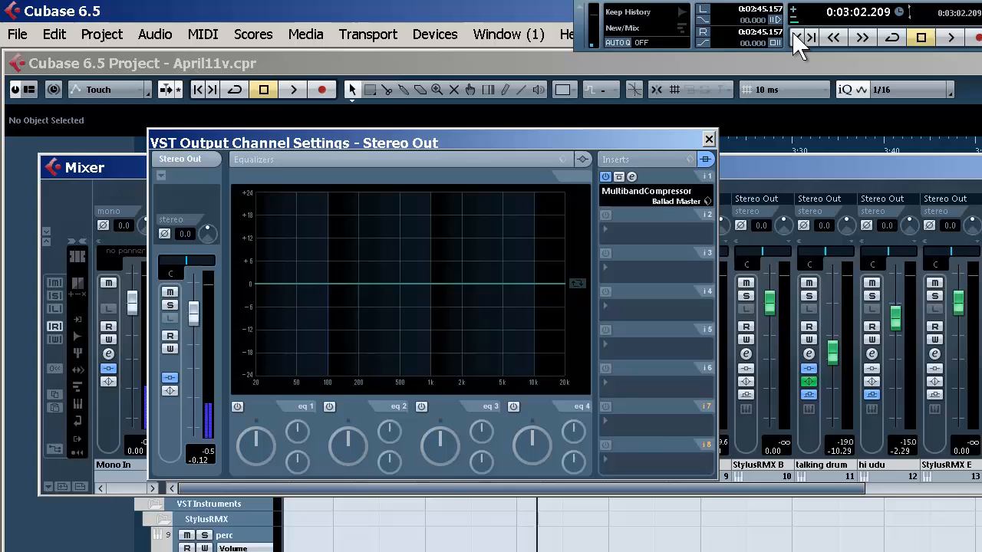
pyautogui.click(655, 177)
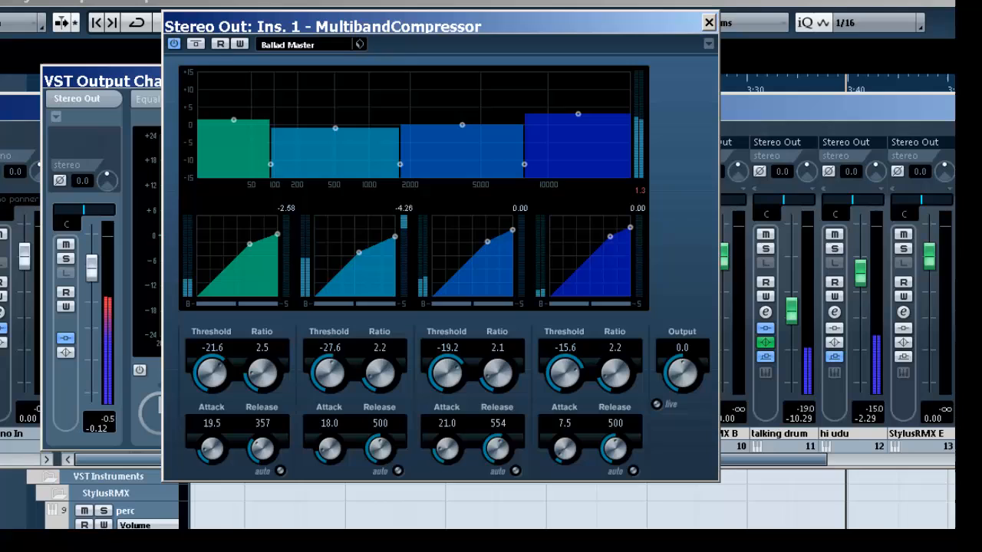
# - Close the MultibandCompressor editor and bring up FX 4 StudioChorus with Chorus Light And Wide
pyautogui.click(707, 21)
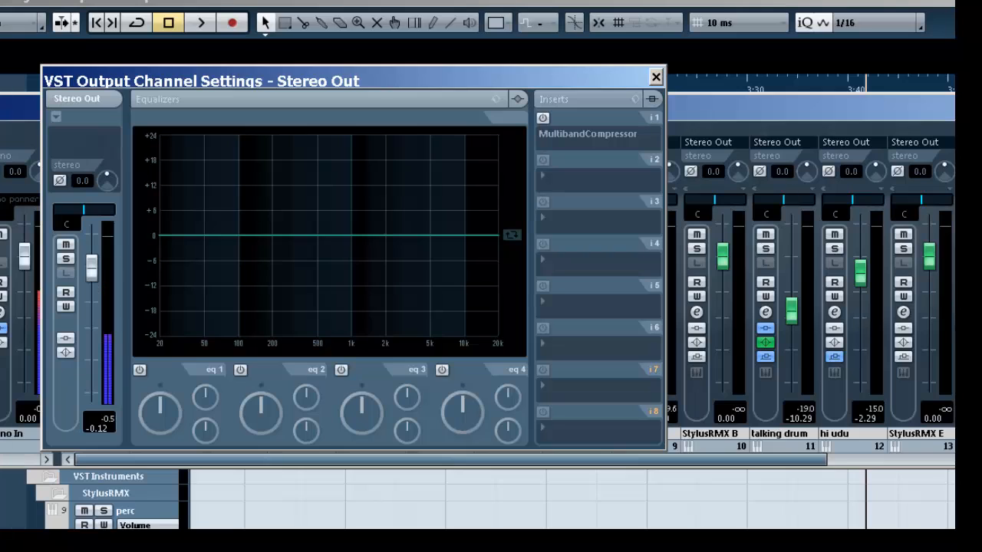
pyautogui.click(655, 76)
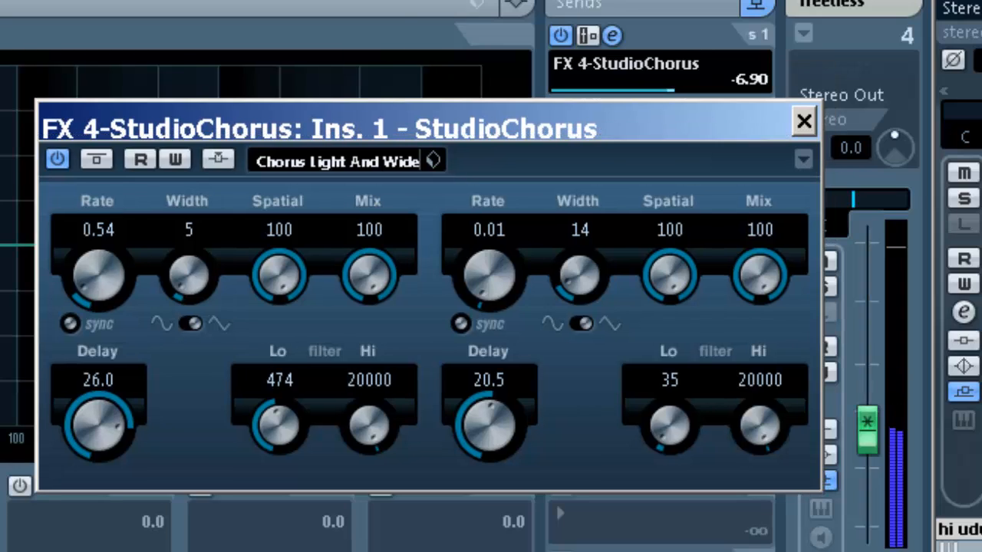
# - Close the FX 4 StudioChorus editor after inspecting it
pyautogui.click(803, 121)
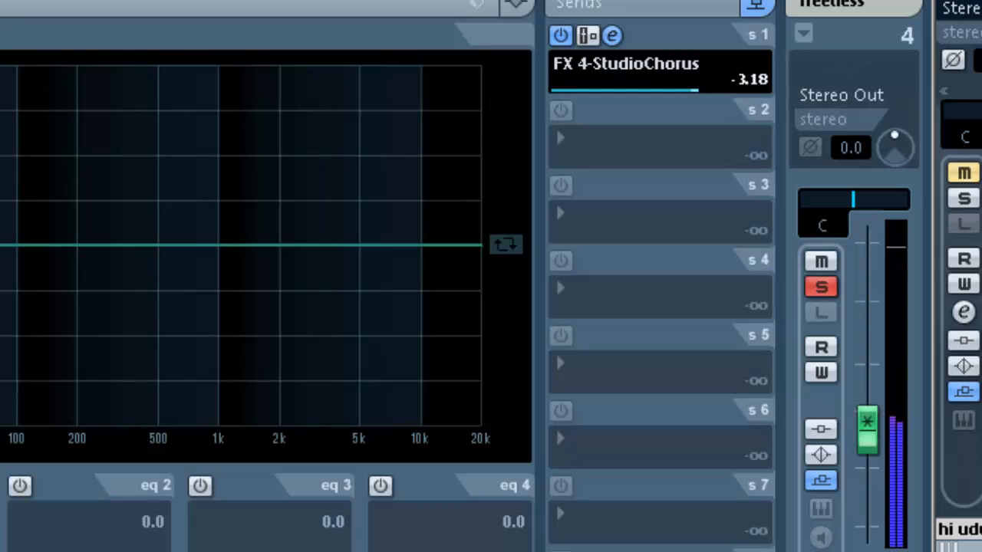
pyautogui.moveTo(821, 346)
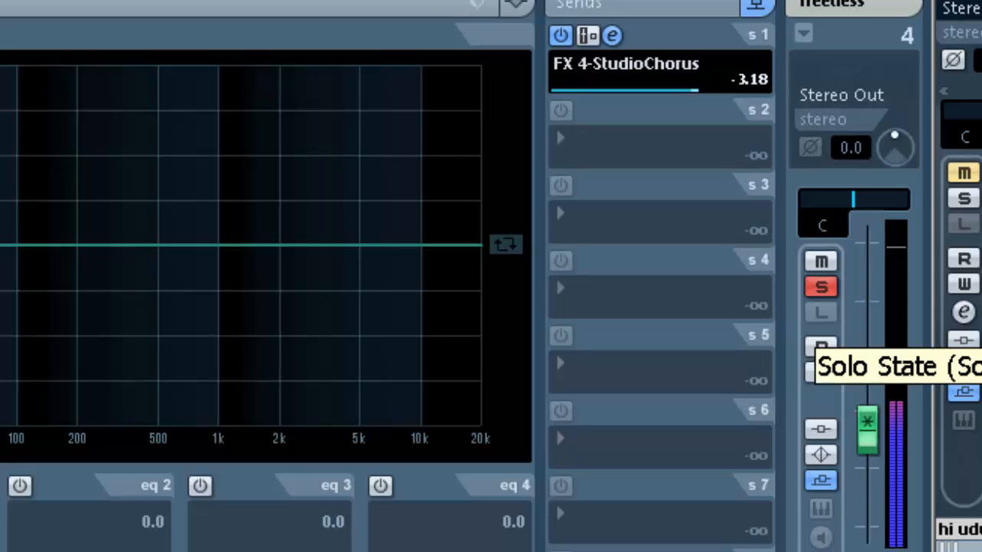
# - Unsolo the freeless bass track and close the StudioChorus editor
pyautogui.click(820, 287)
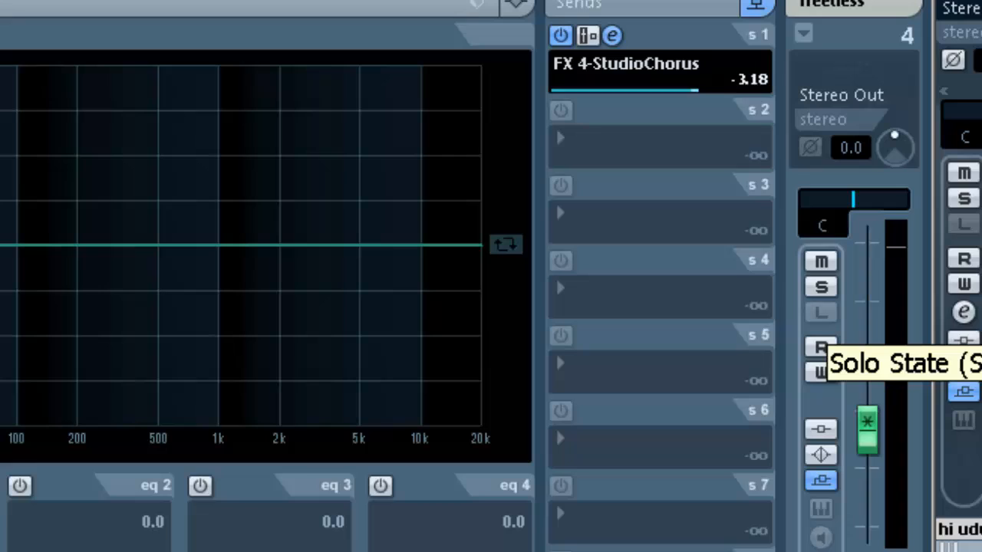
pyautogui.click(821, 286)
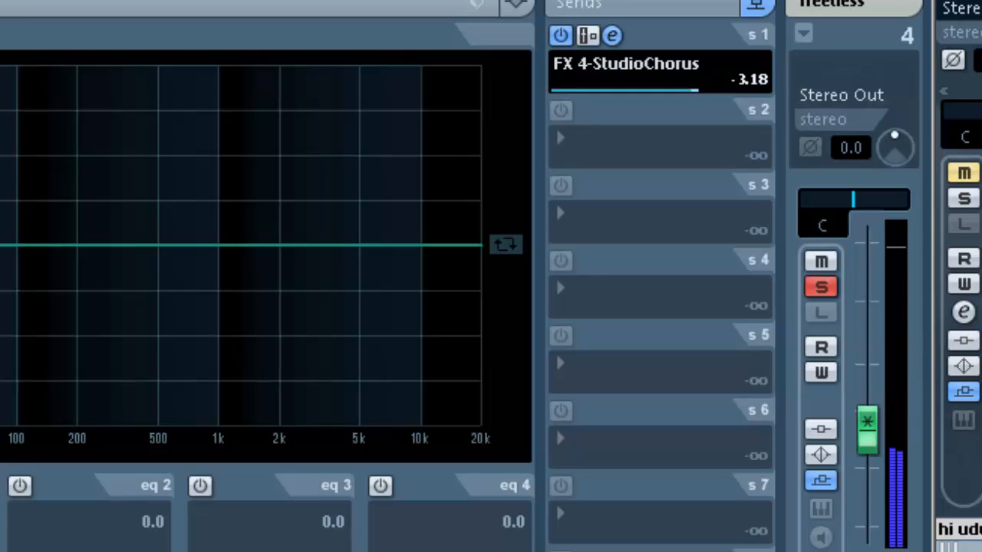
pyautogui.click(560, 35)
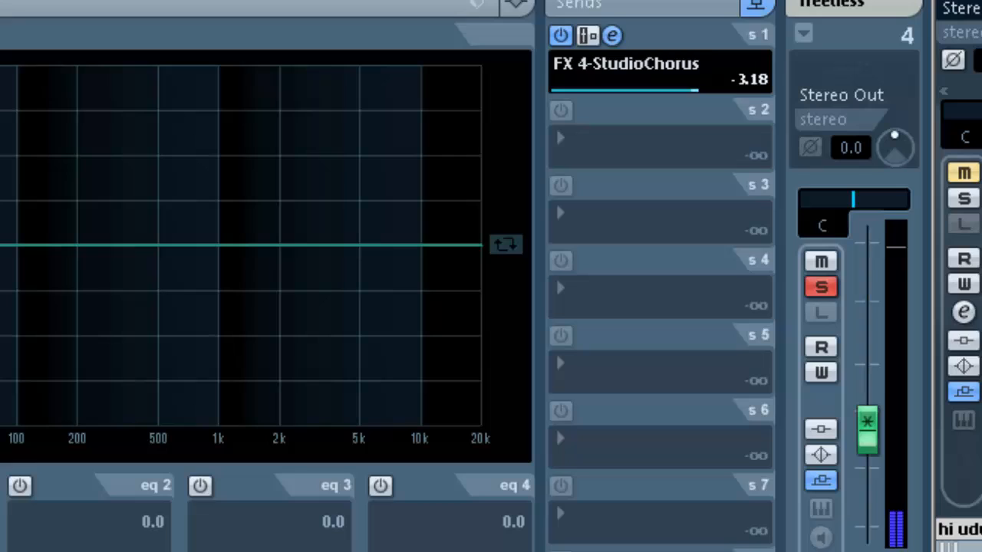
pyautogui.click(561, 35)
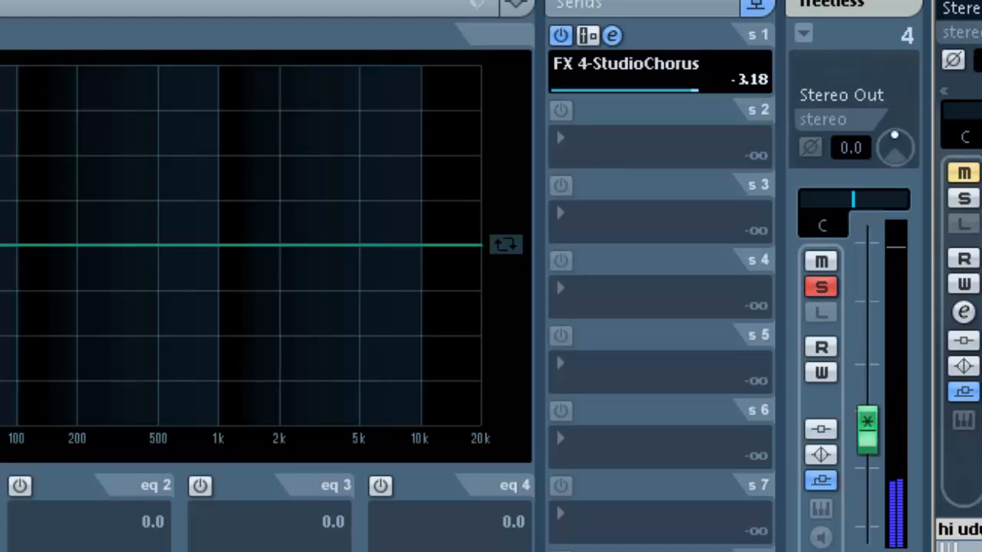
pyautogui.click(820, 286)
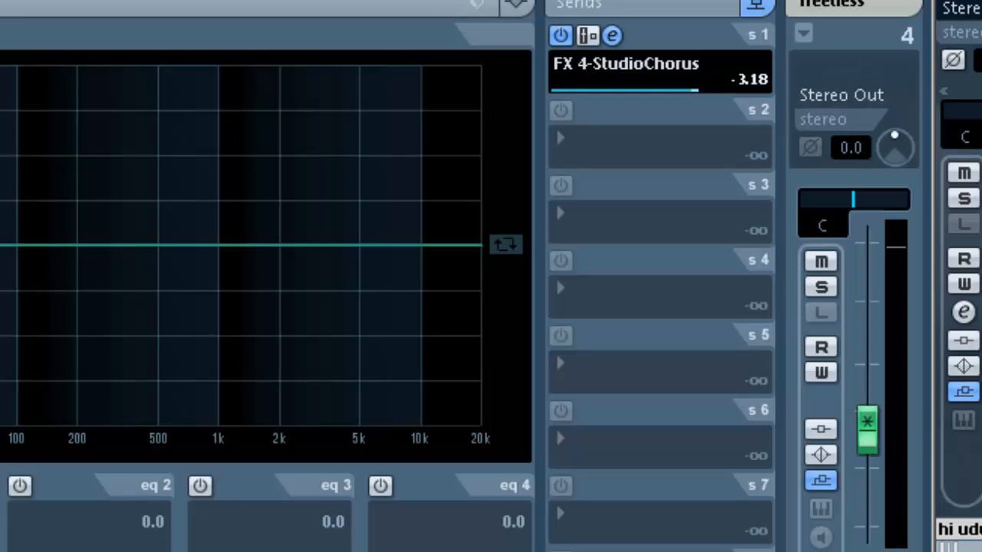
pyautogui.moveTo(820, 429)
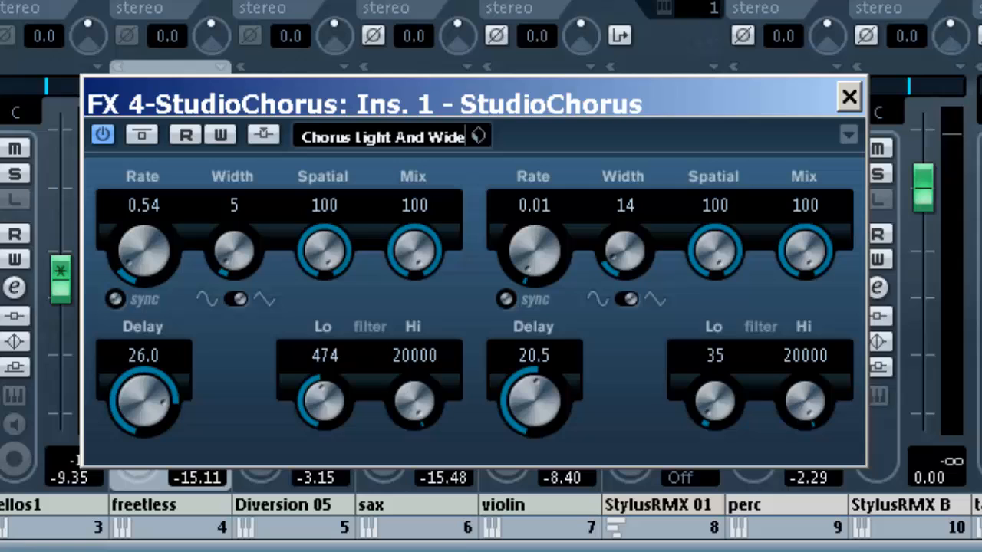
pyautogui.click(848, 97)
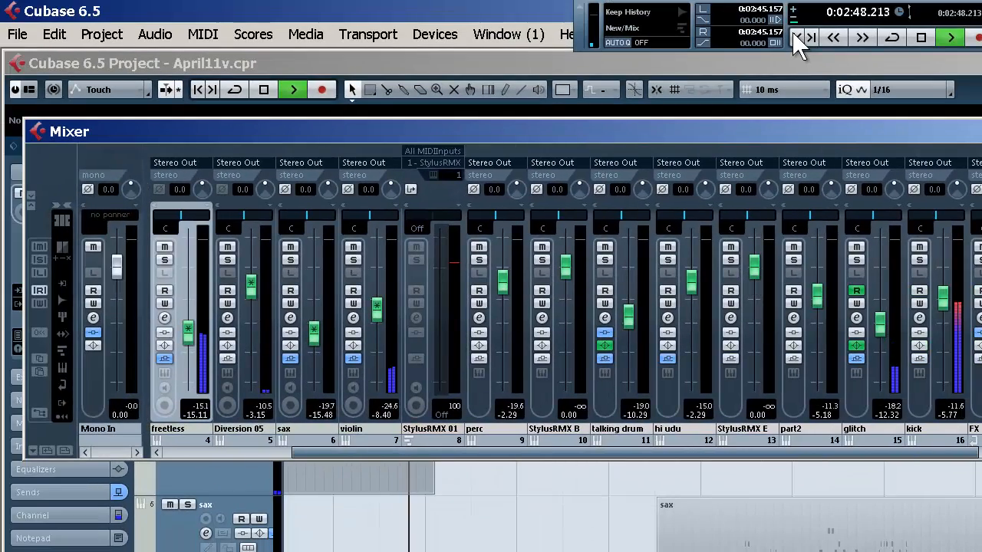
# - Show the glitch track's channel settings with its EQ cut and FX 5-ModMachine send
pyautogui.click(920, 37)
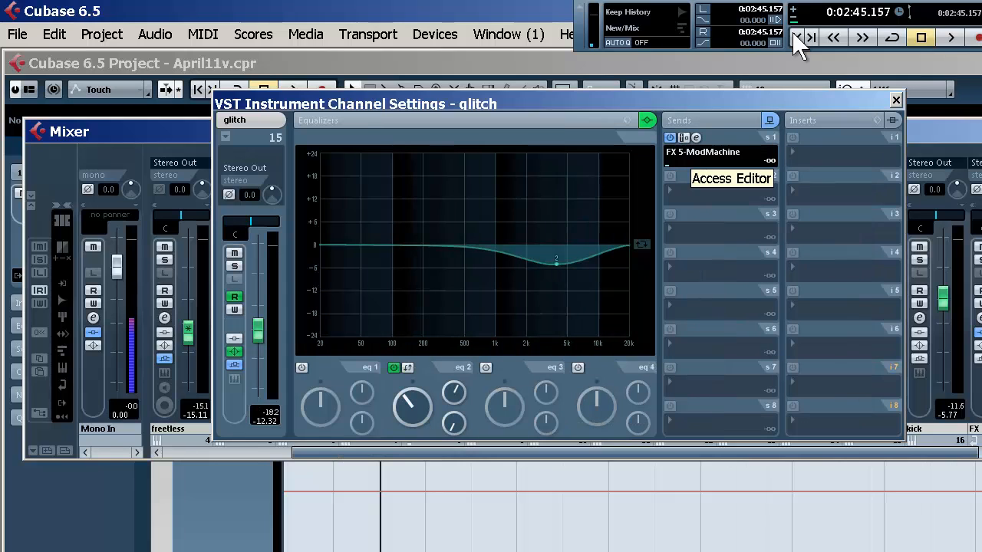
# - Show the FX 5-ModMachine editor from the glitch track's send
pyautogui.click(730, 178)
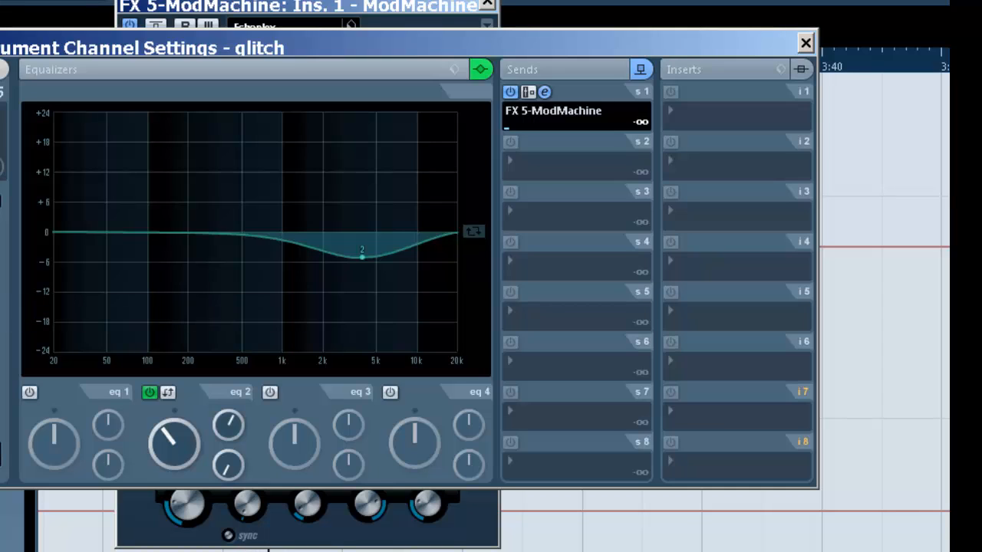
# - Raise the glitch track's FX 5-ModMachine send to 0.17 dB and close Channel Settings
pyautogui.moveTo(505, 128); pyautogui.dragTo(528, 128)
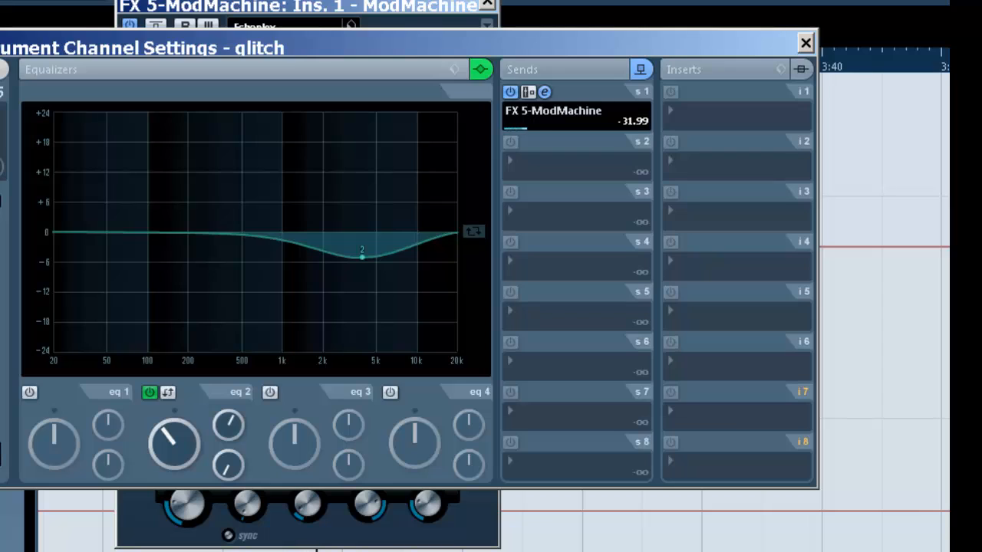
pyautogui.moveTo(526, 126); pyautogui.dragTo(553, 127)
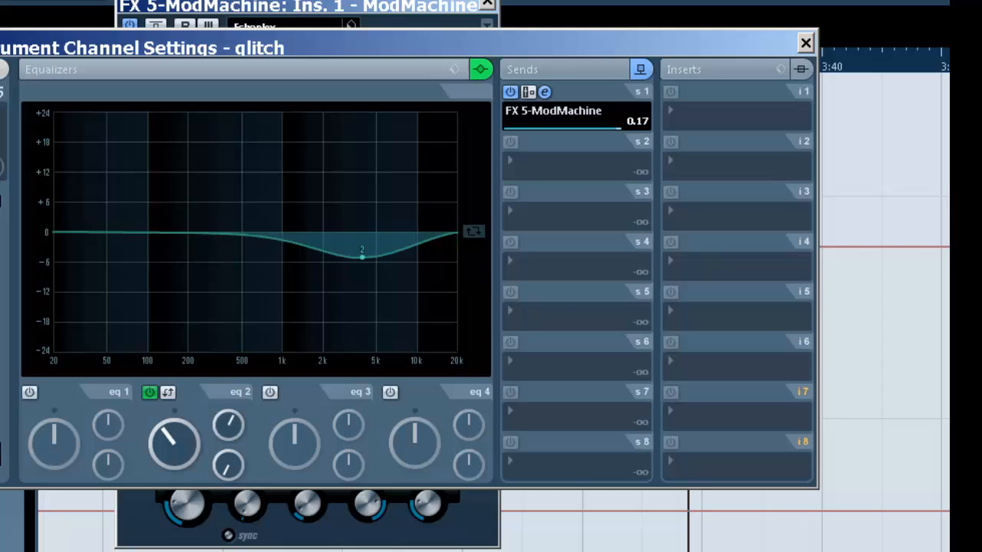
pyautogui.click(805, 42)
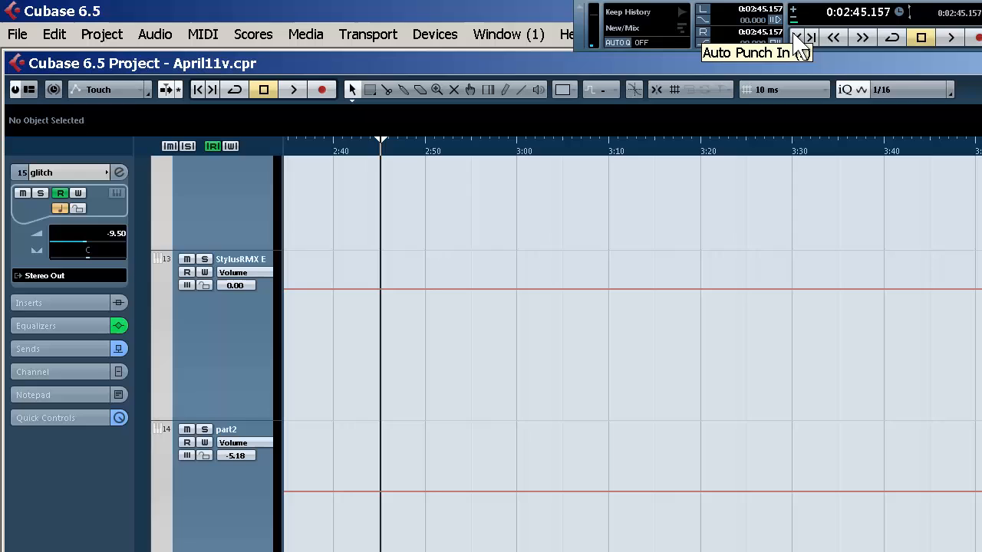
pyautogui.moveTo(802, 42)
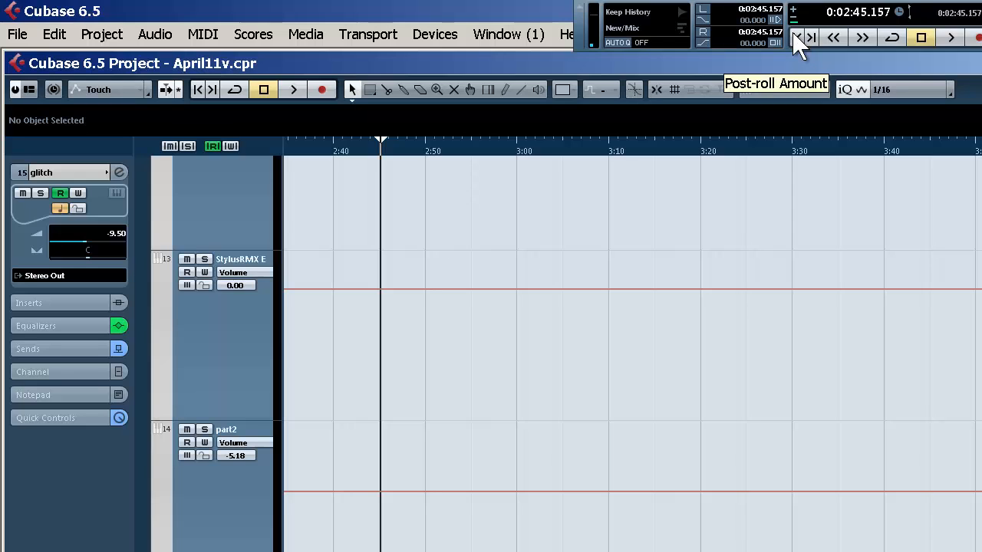